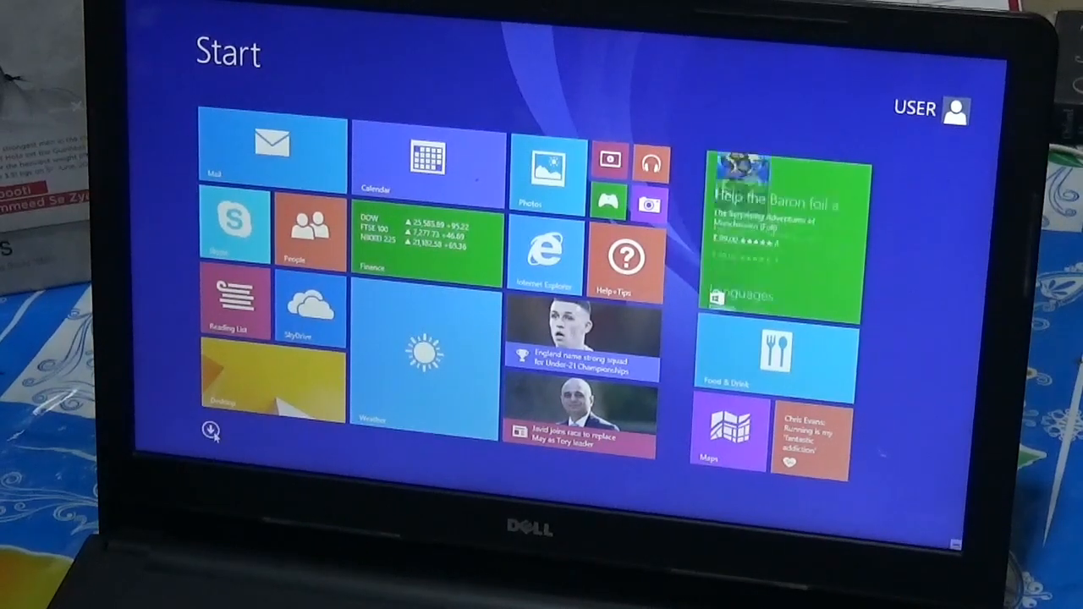
- View the USER account options (Change account picture, Lock, Sign out), then show all installed apps by name
left_click(211, 433)
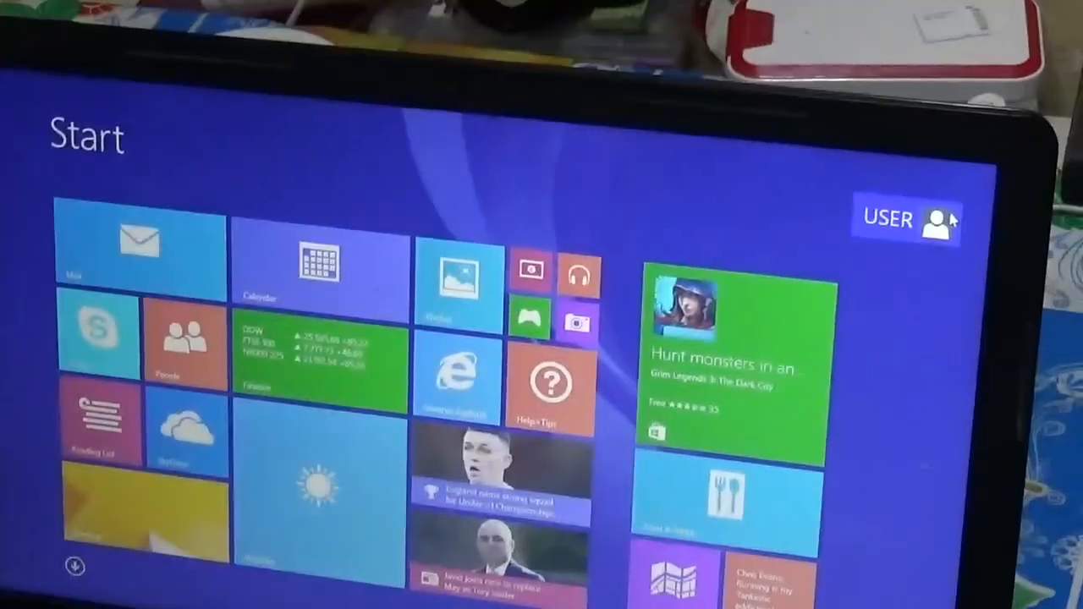
left_click(907, 218)
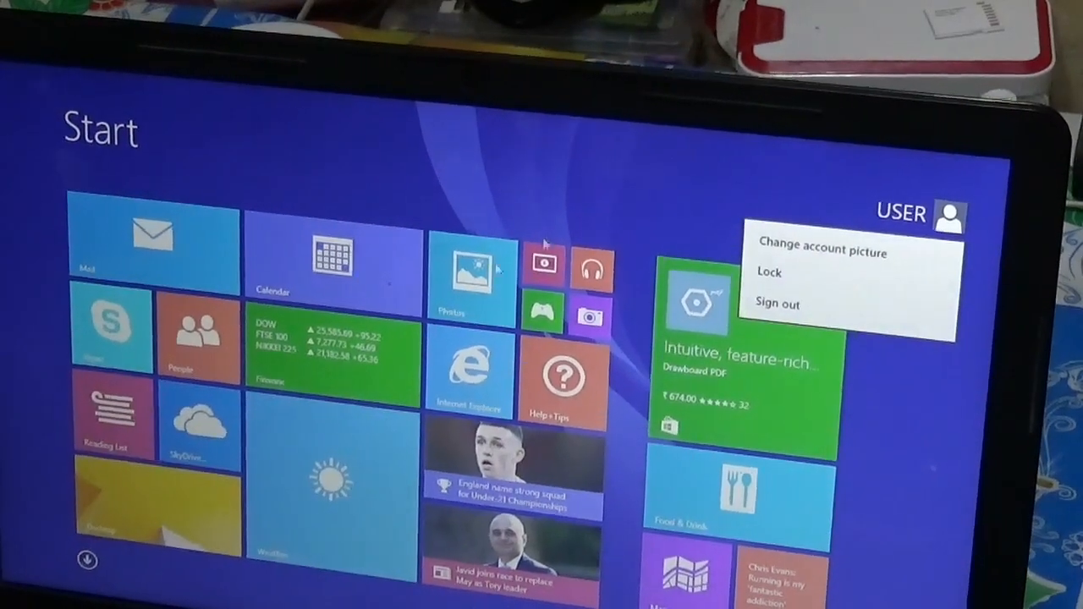
left_click(917, 214)
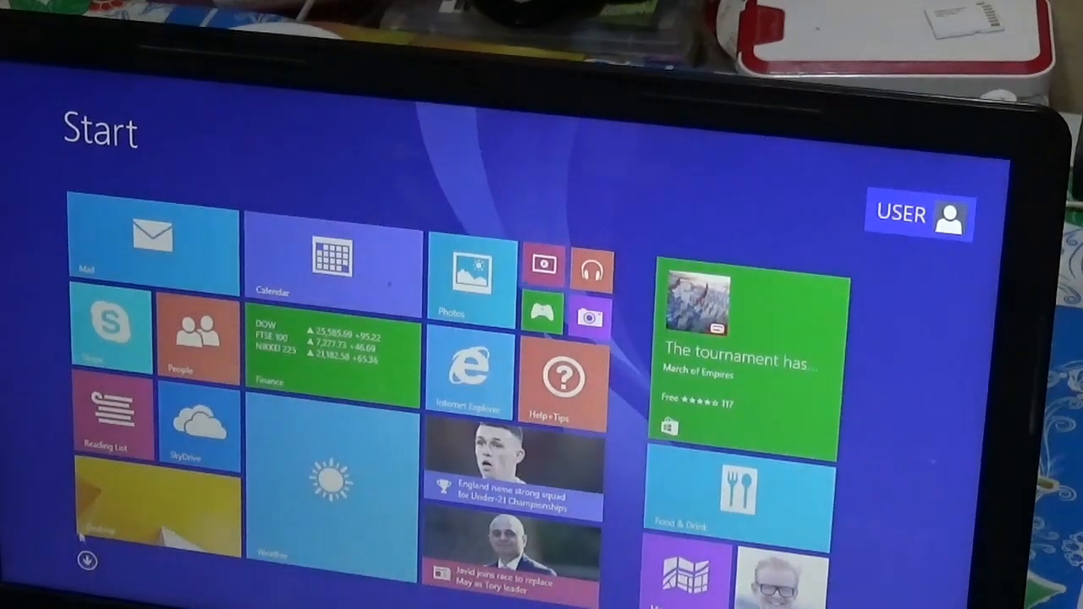
left_click(88, 562)
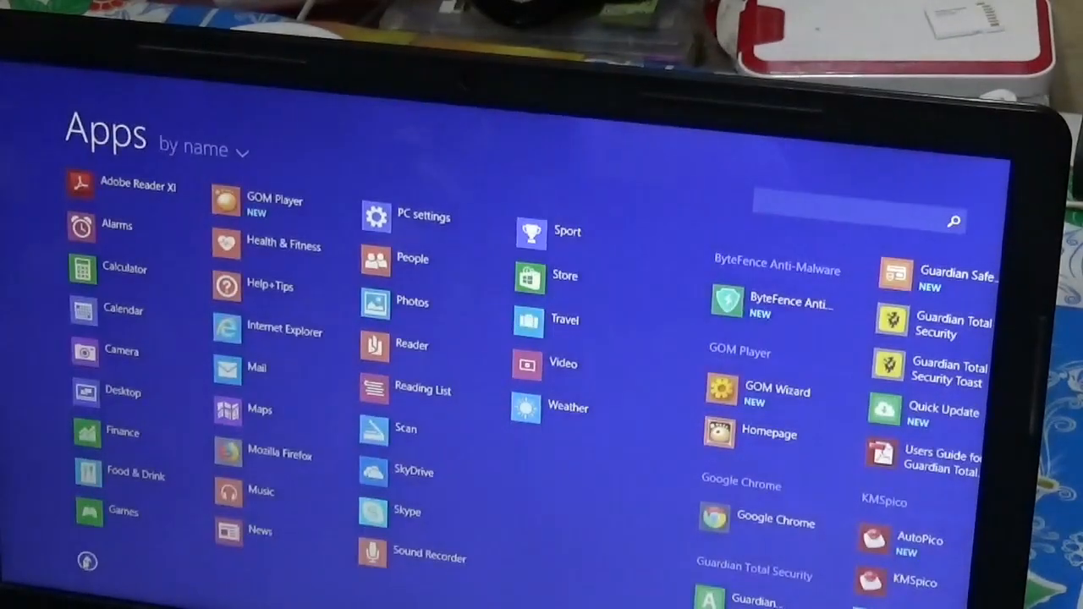
- Go to the desktop with the taskbar clock, date and notification icons visible
left_click(88, 561)
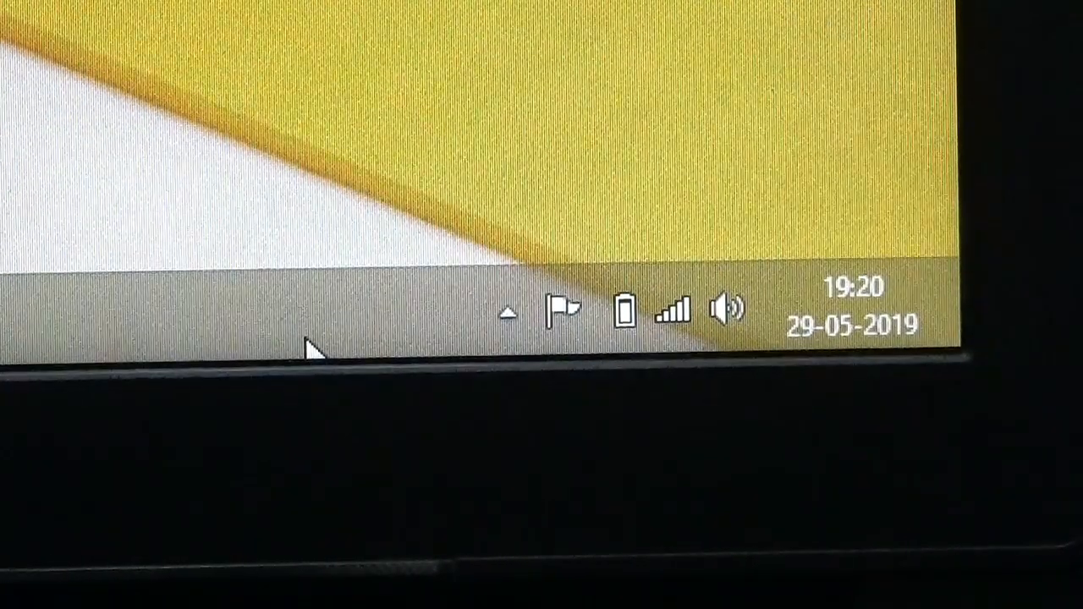
- Reveal the charms bar (Search, Share, Start, Devices, Settings) over the desktop
left_click(508, 311)
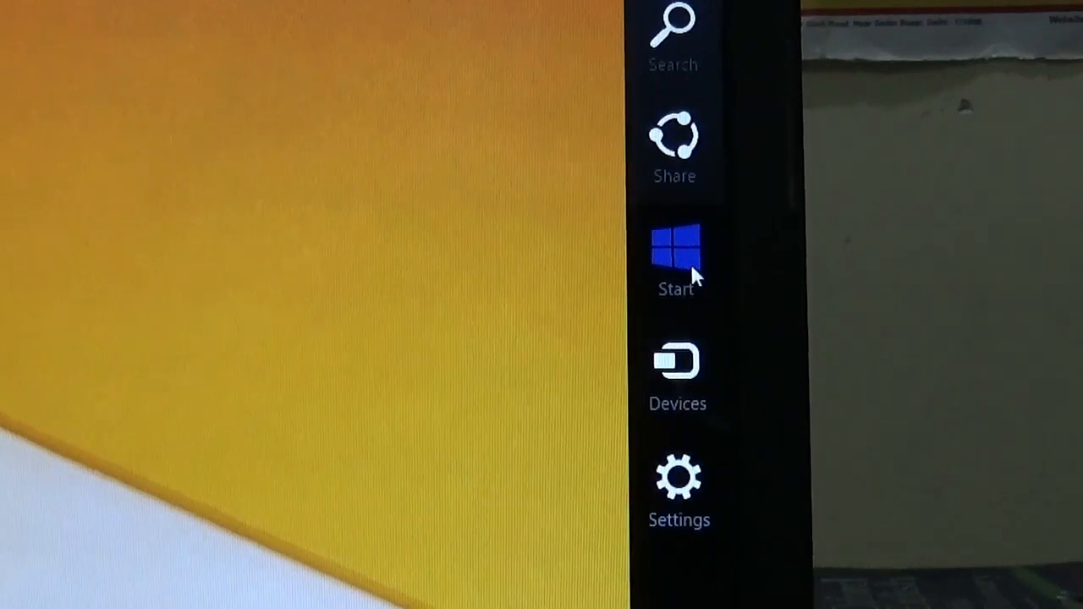
- Use the Start charm to return to the Start screen tile grid
left_click(677, 254)
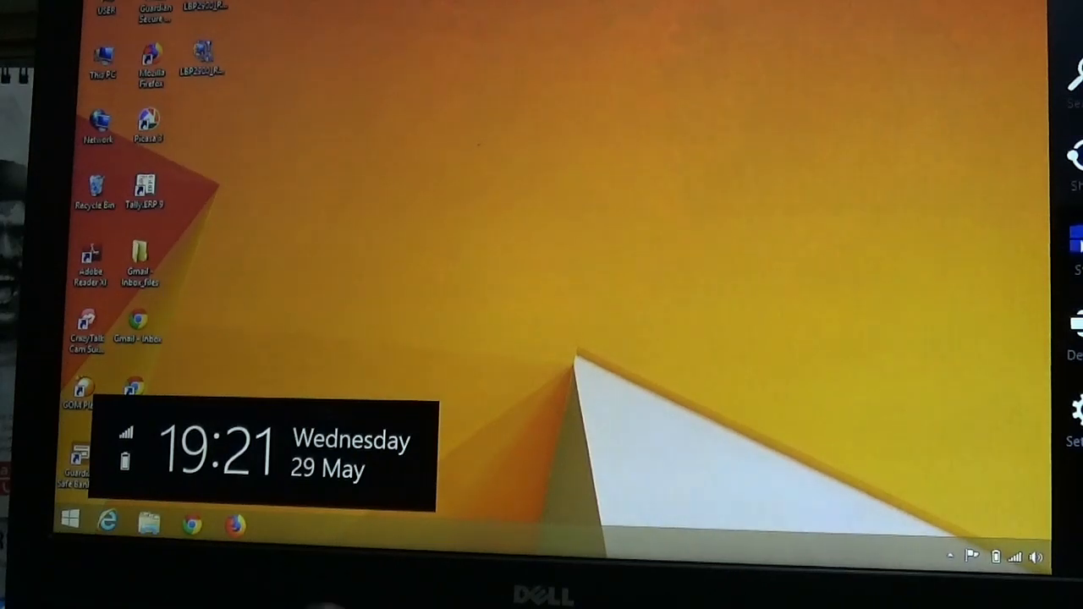
left_click(71, 521)
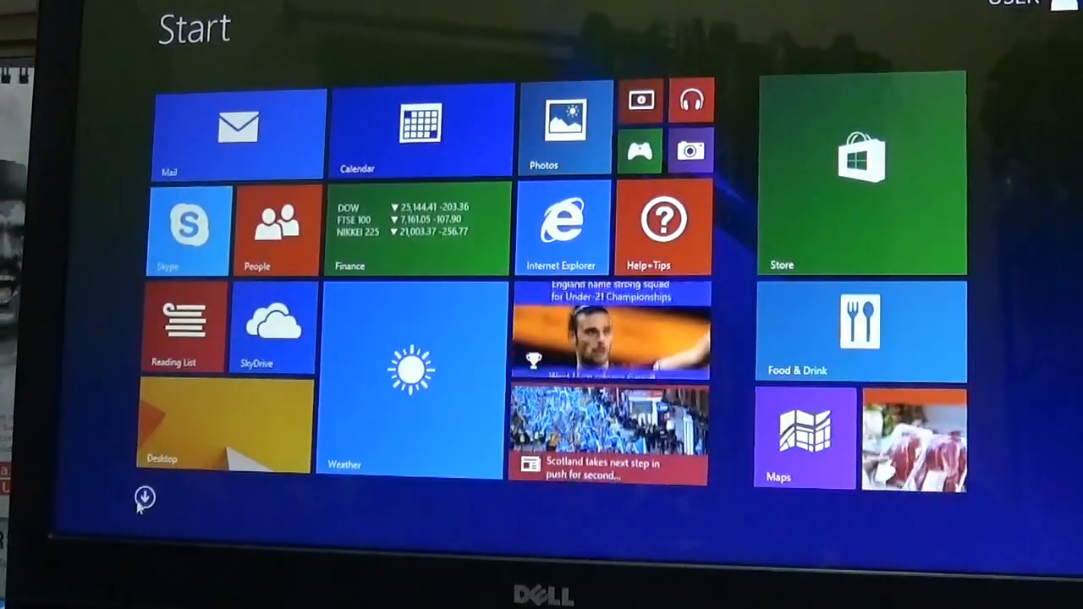
- Reach PC settings on the Personalize page via the Settings charm's Change PC settings
left_click(144, 497)
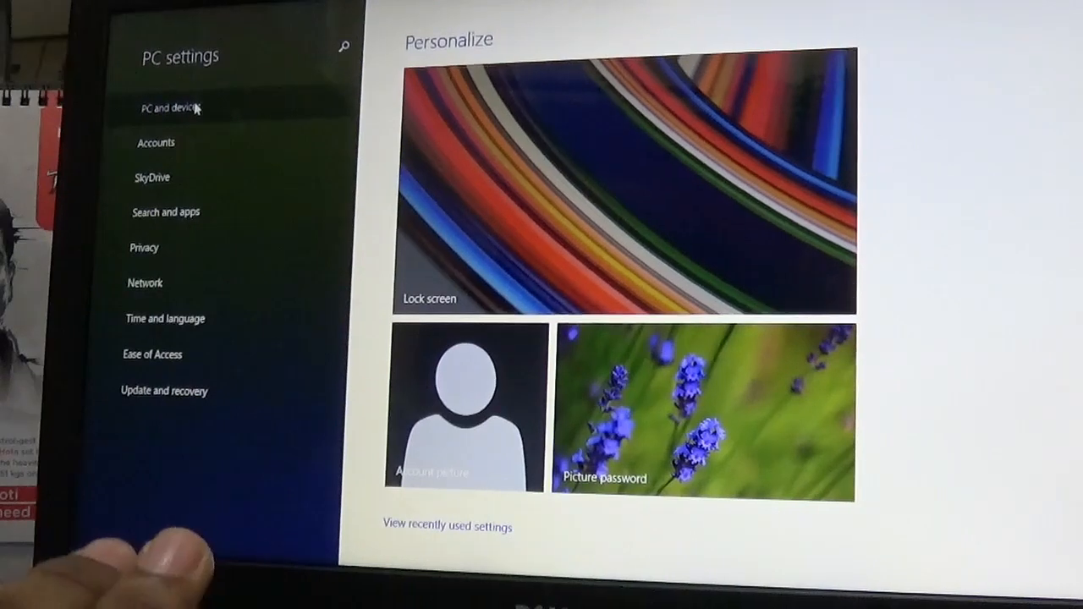
- Go to PC and devices > Display, showing 1366 × 768 resolution in landscape
left_click(172, 108)
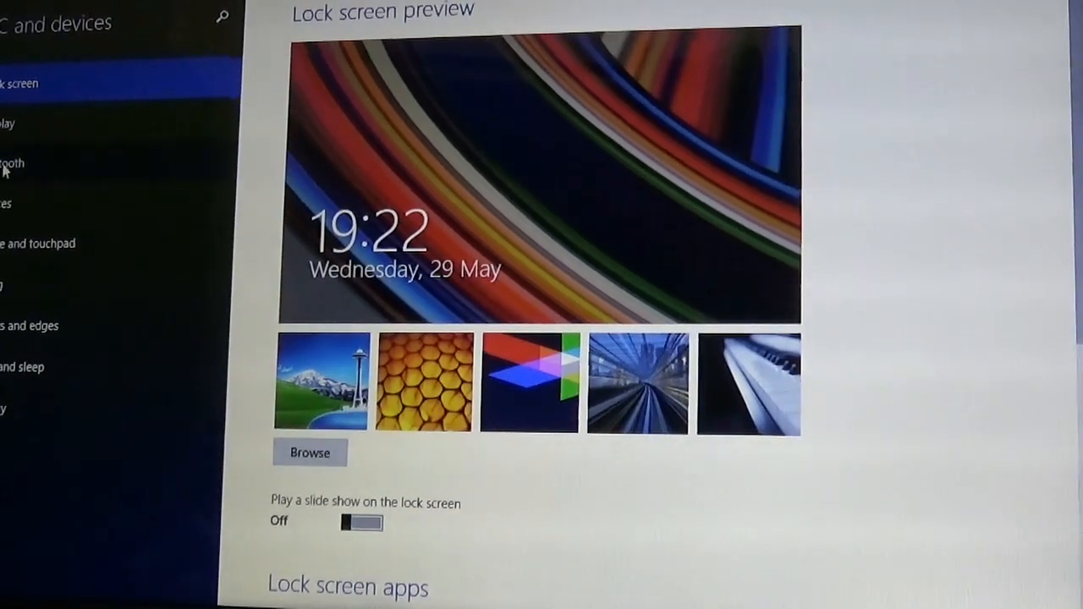
left_click(9, 124)
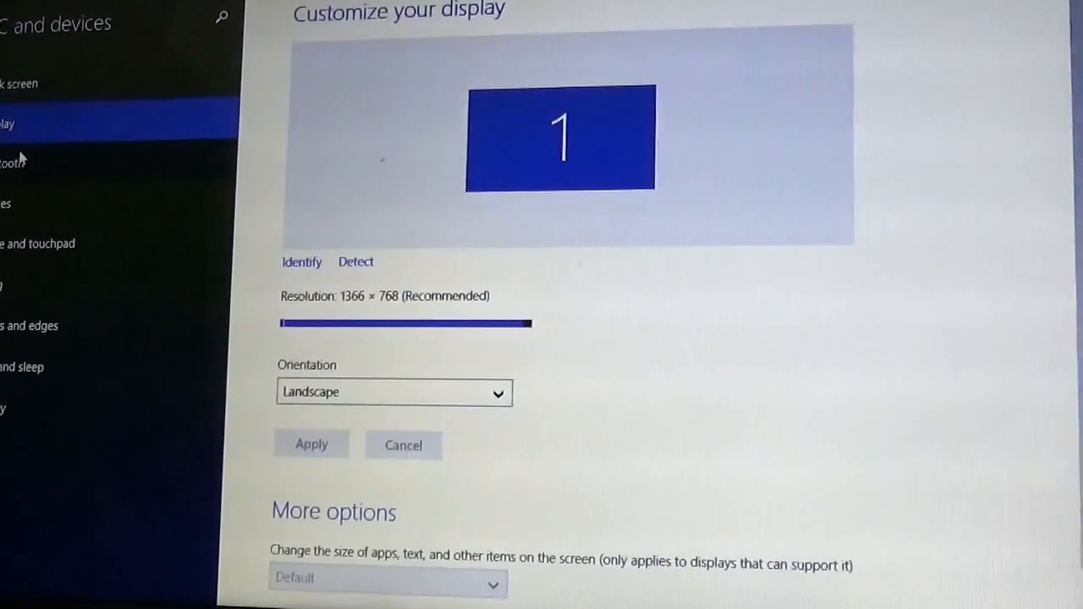
- Visit another PC and devices category, return to the Start screen and land on the desktop
left_click(13, 163)
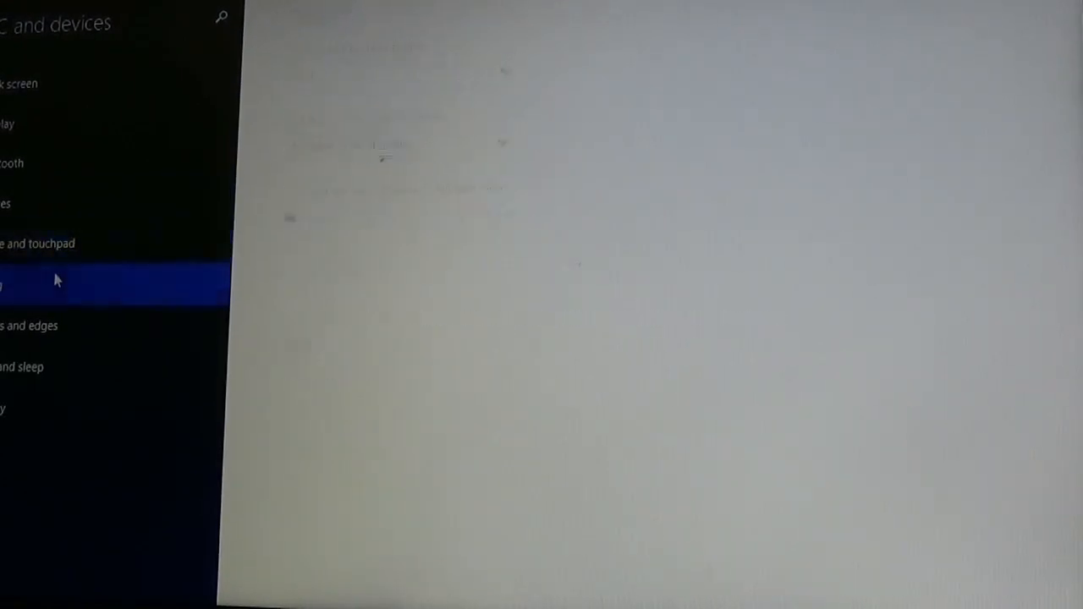
left_click(33, 325)
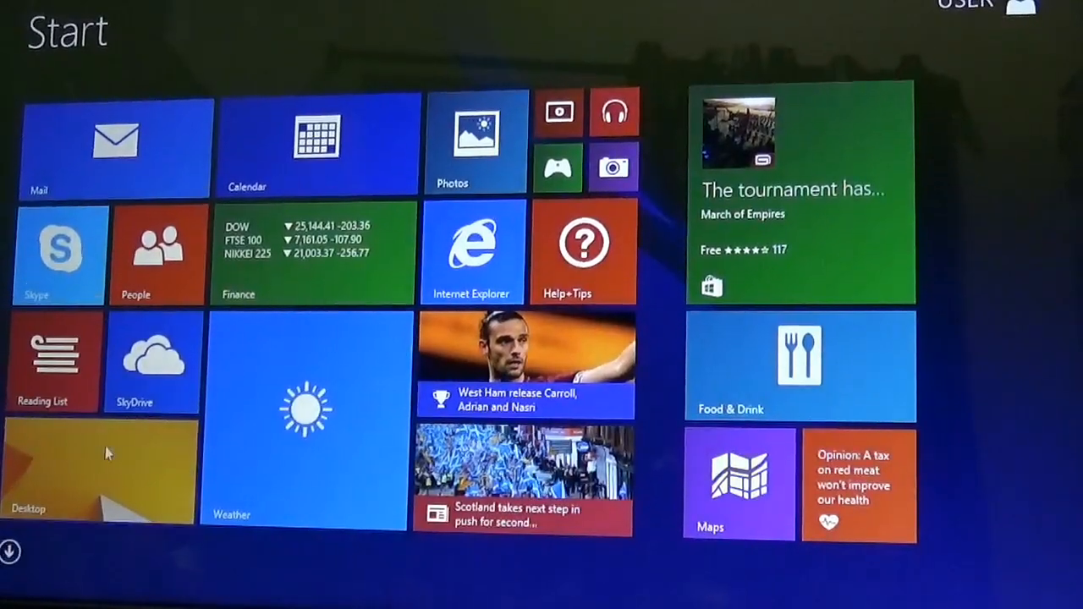
left_click(98, 470)
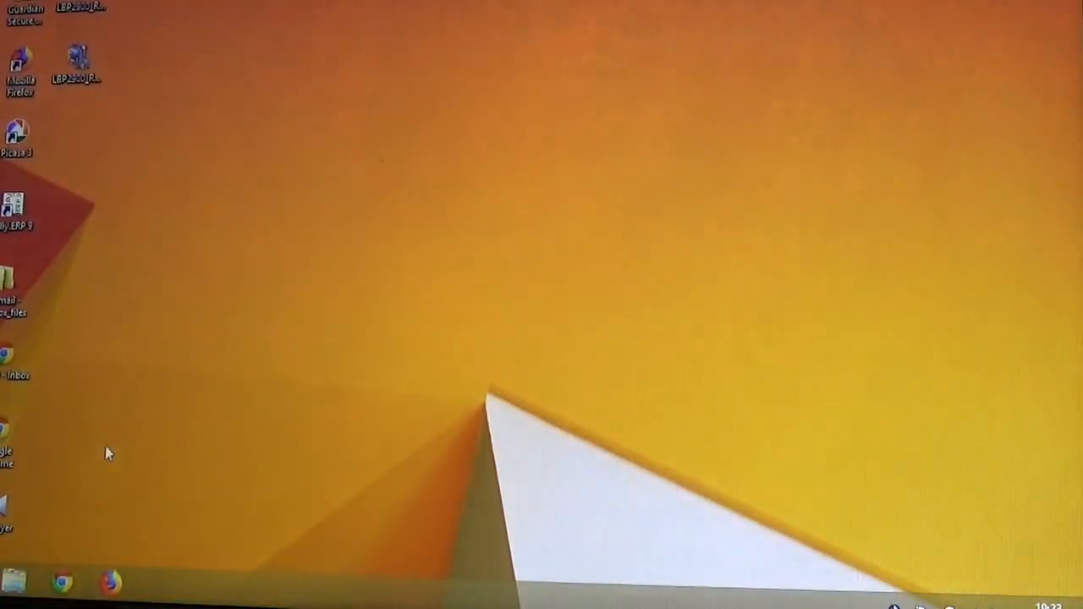